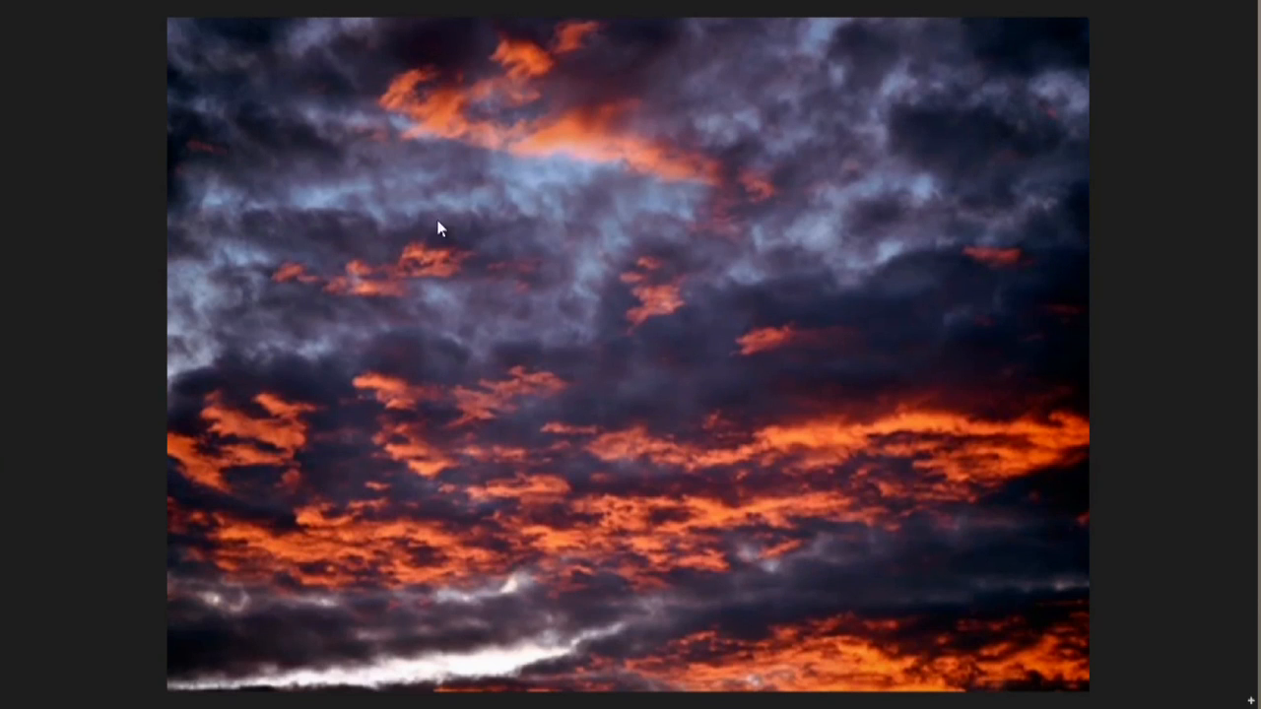
{"action": "mouse_move", "coordinate": [346, 536]}
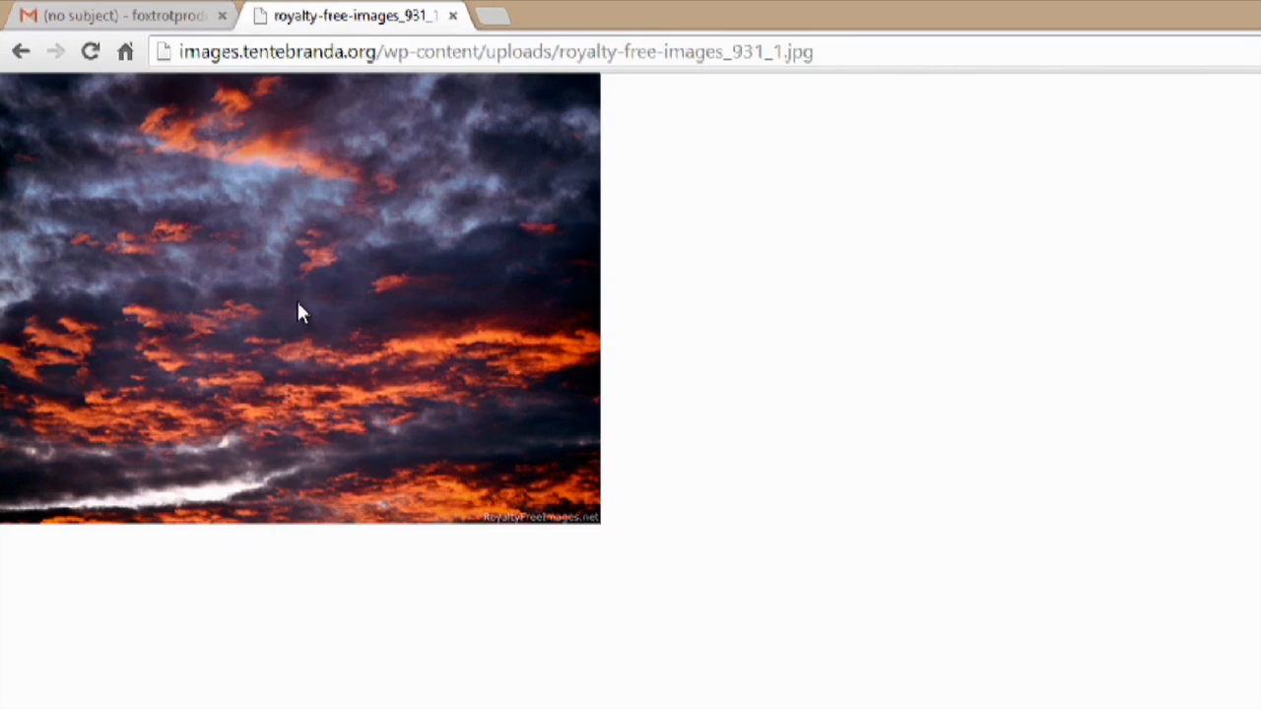
{"action": "mouse_move", "coordinate": [658, 539]}
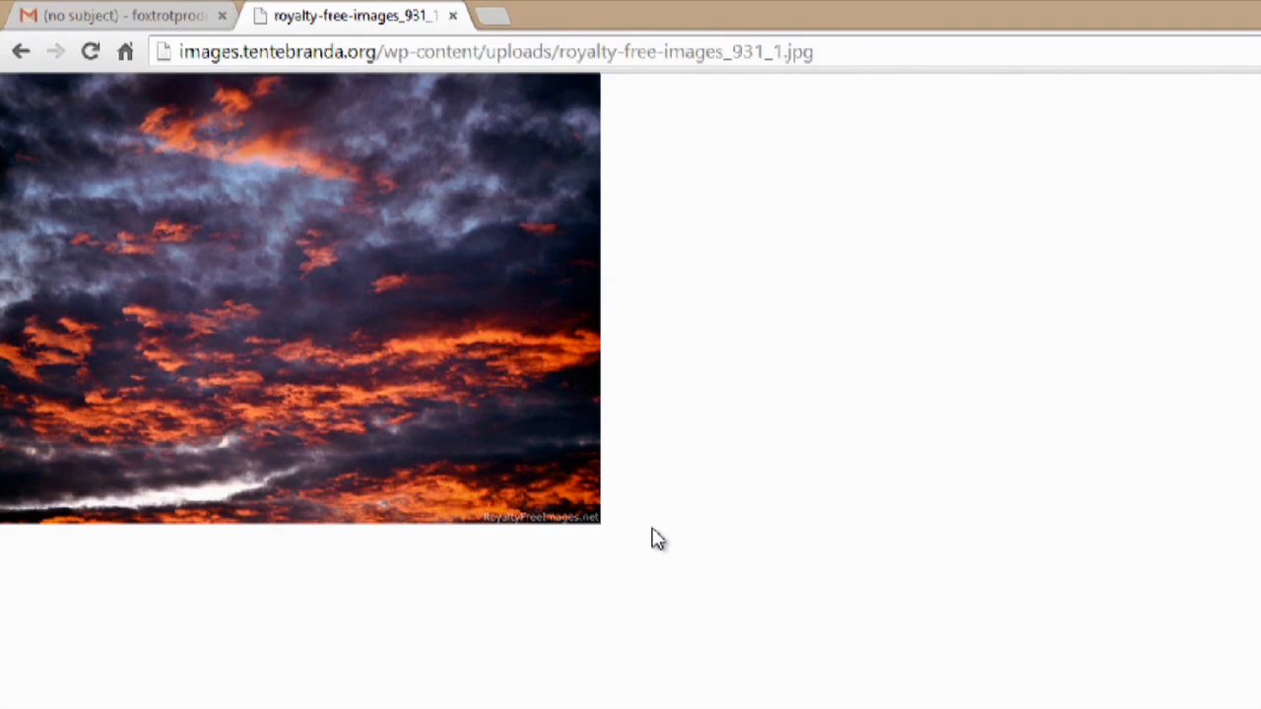
{"action": "mouse_move", "coordinate": [709, 260]}
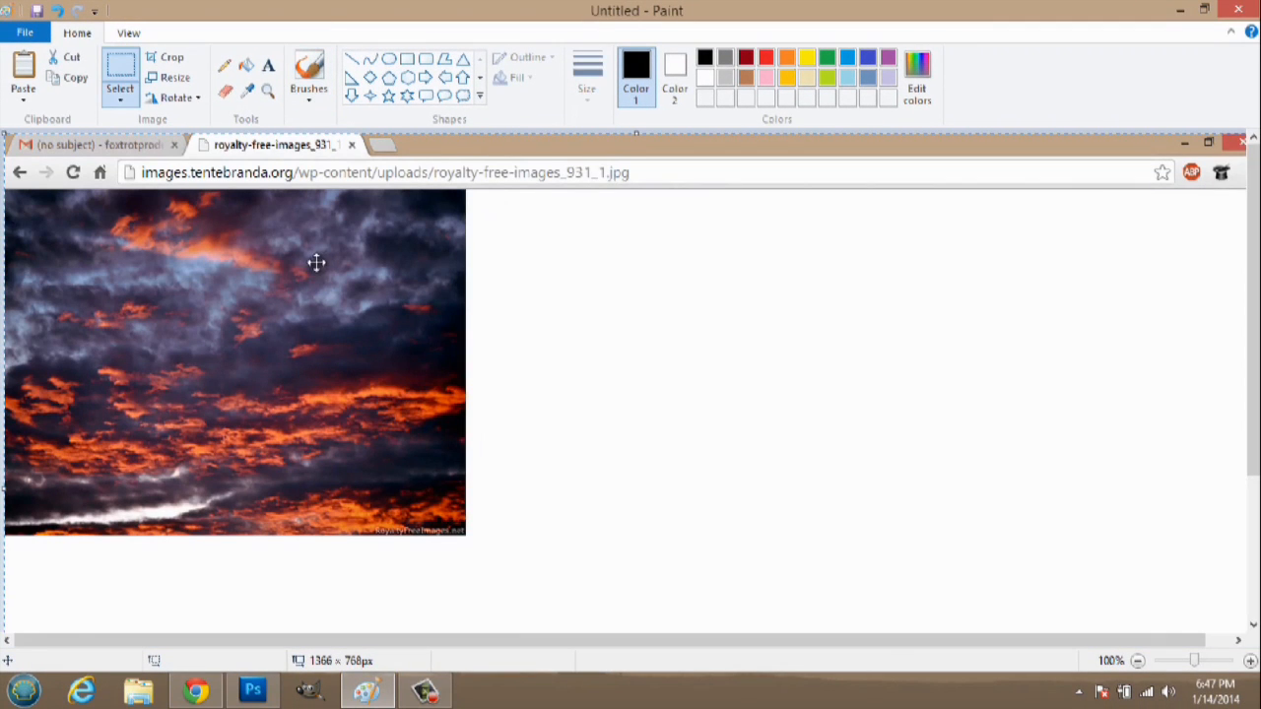
{"action": "mouse_move", "coordinate": [1253, 516]}
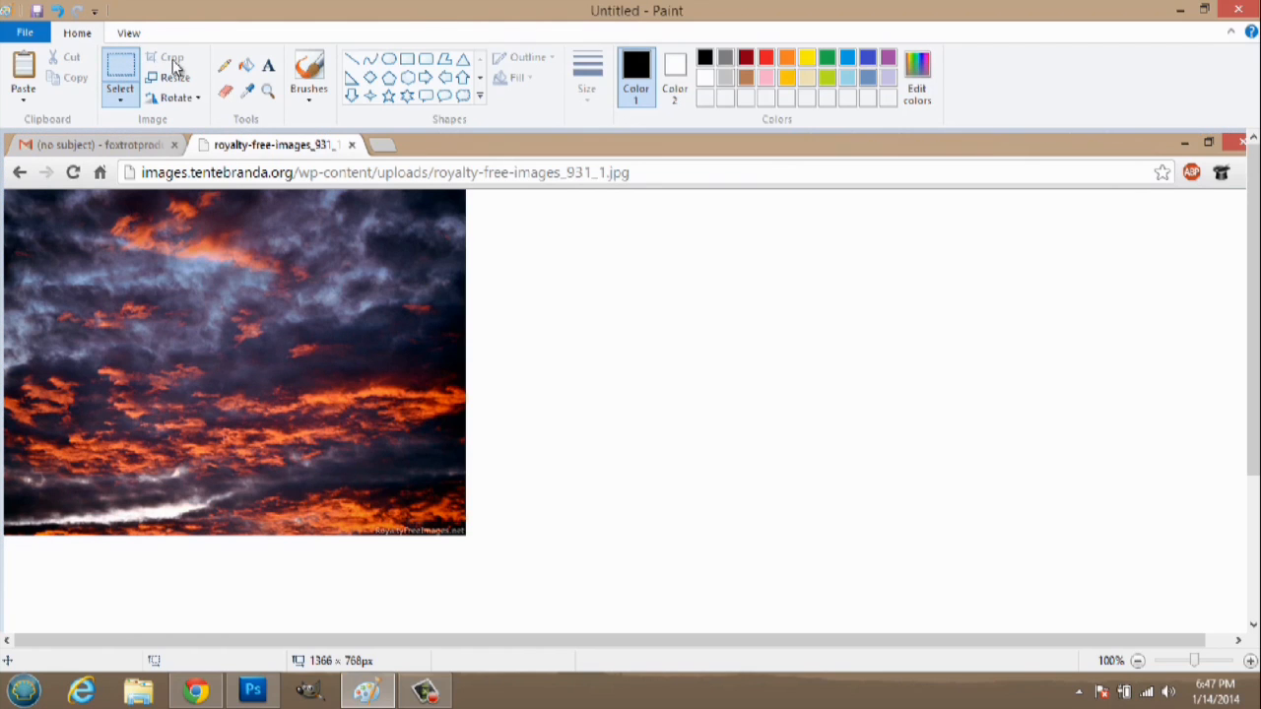
{"action": "mouse_move", "coordinate": [10, 185]}
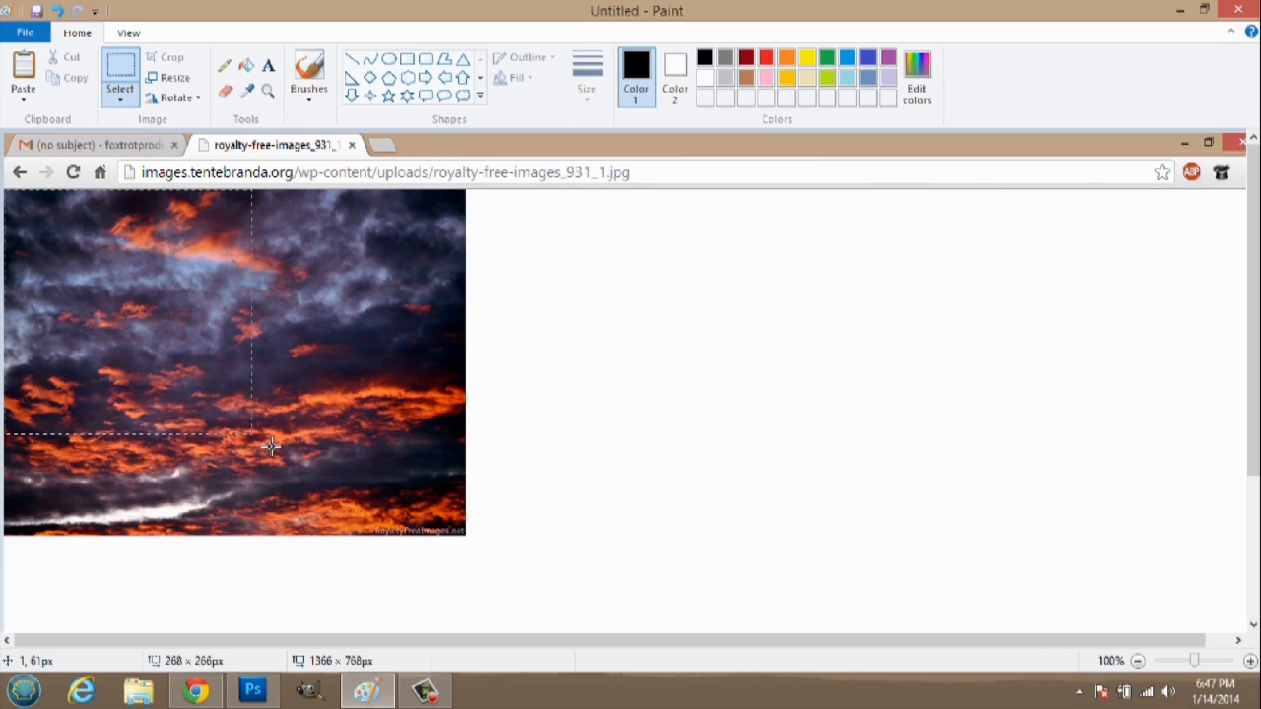
Step: Select the sunset cloud photo region so the surrounding browser window is cropped away
{"action": "left_click_drag", "start_coordinate": [248, 433], "coordinate": [458, 532]}
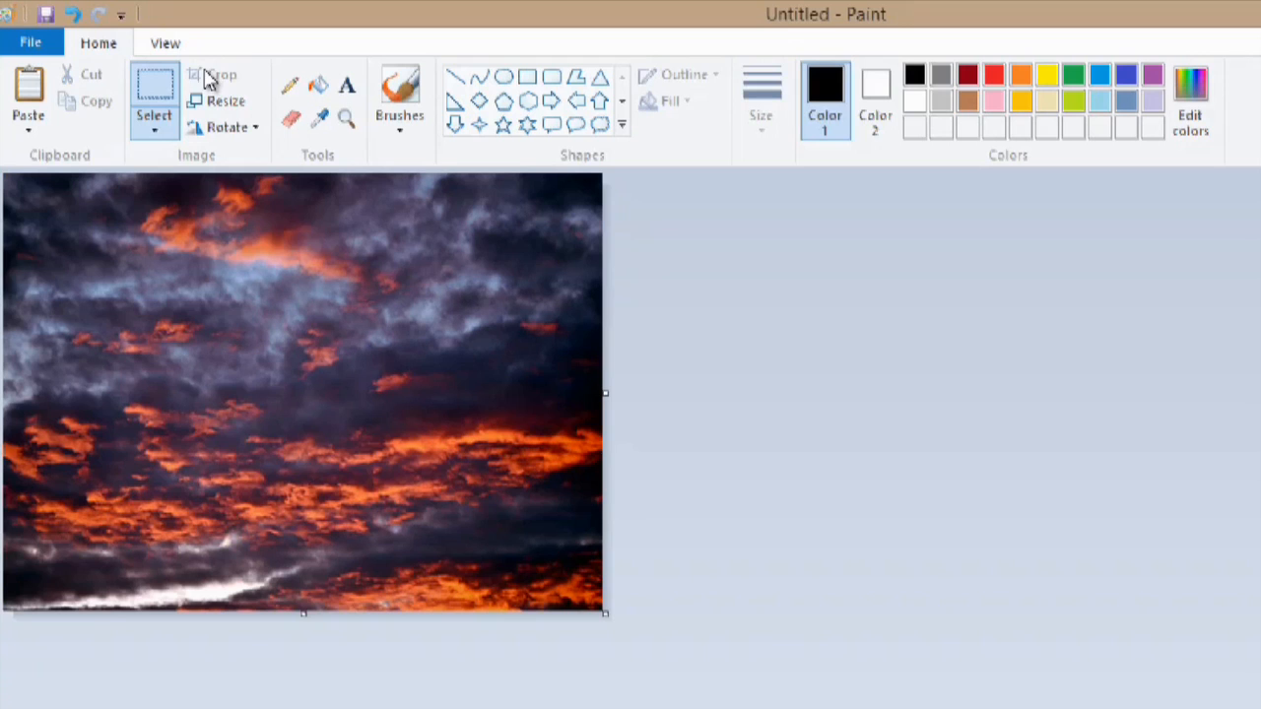
{"action": "mouse_move", "coordinate": [601, 223]}
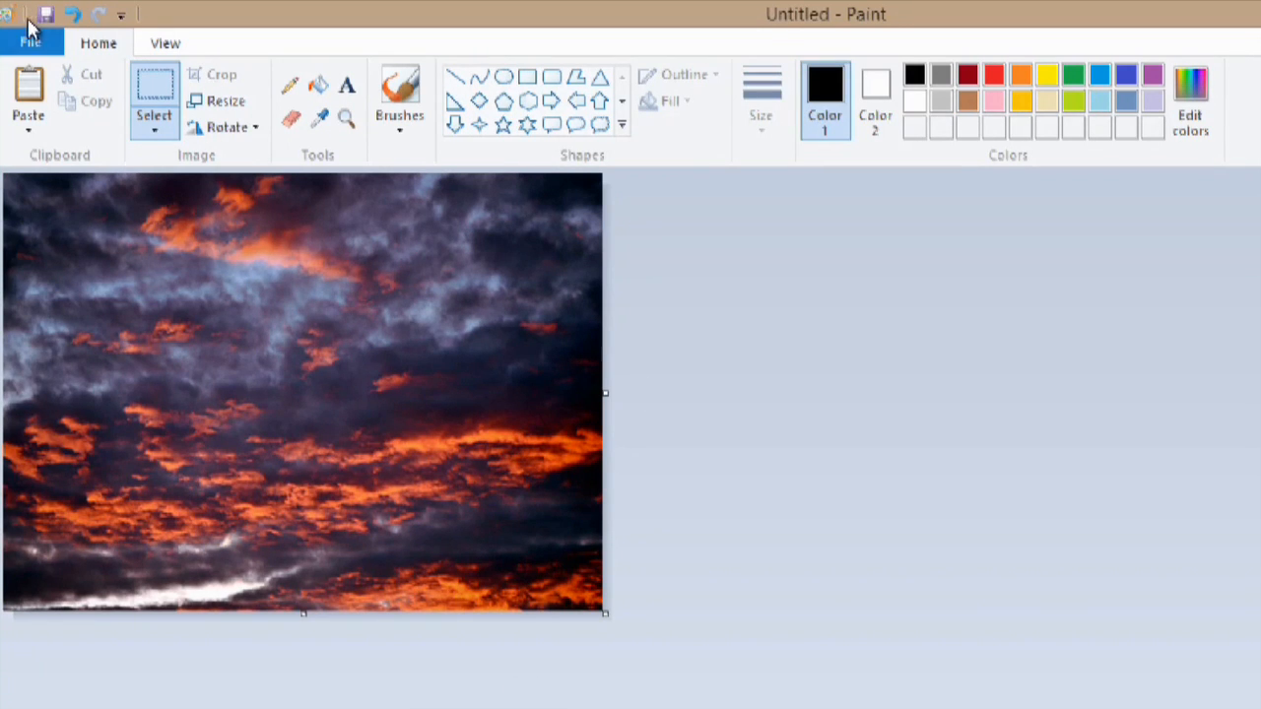
Step: Save the cropped cloud photo as a PNG named Untitled on the Desktop
{"action": "left_click", "coordinate": [30, 41]}
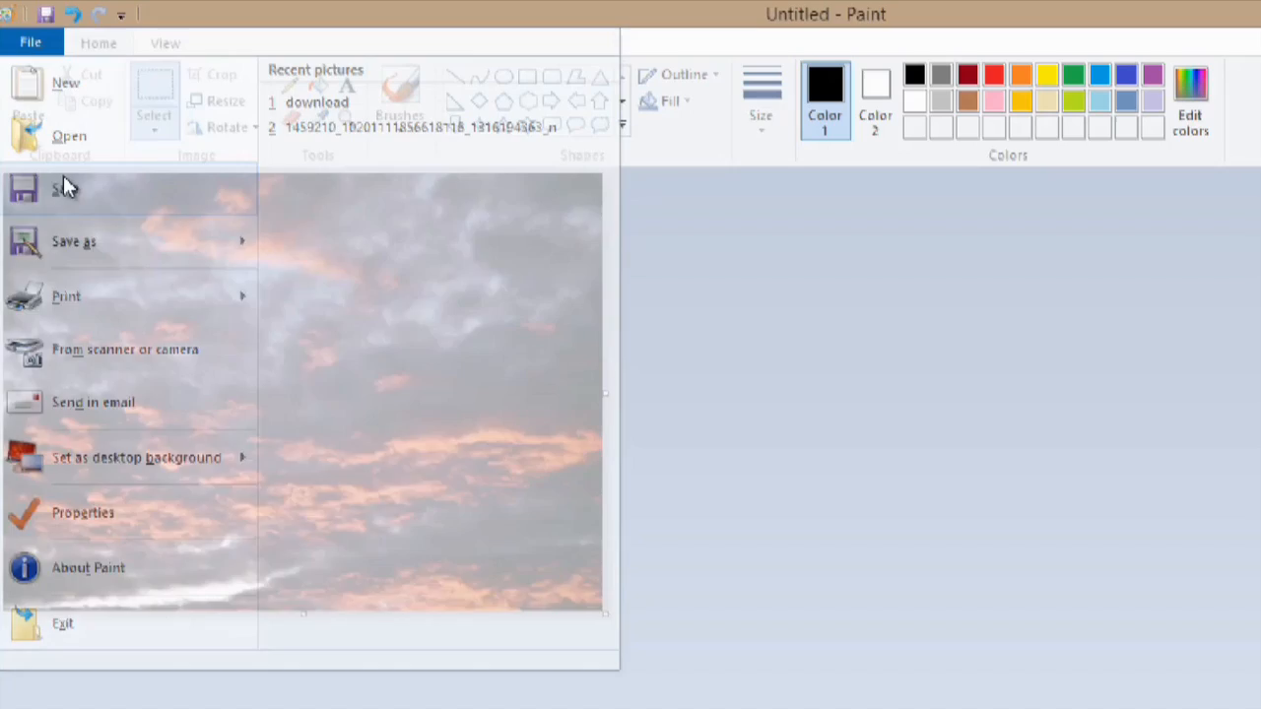
{"action": "left_click", "coordinate": [75, 240]}
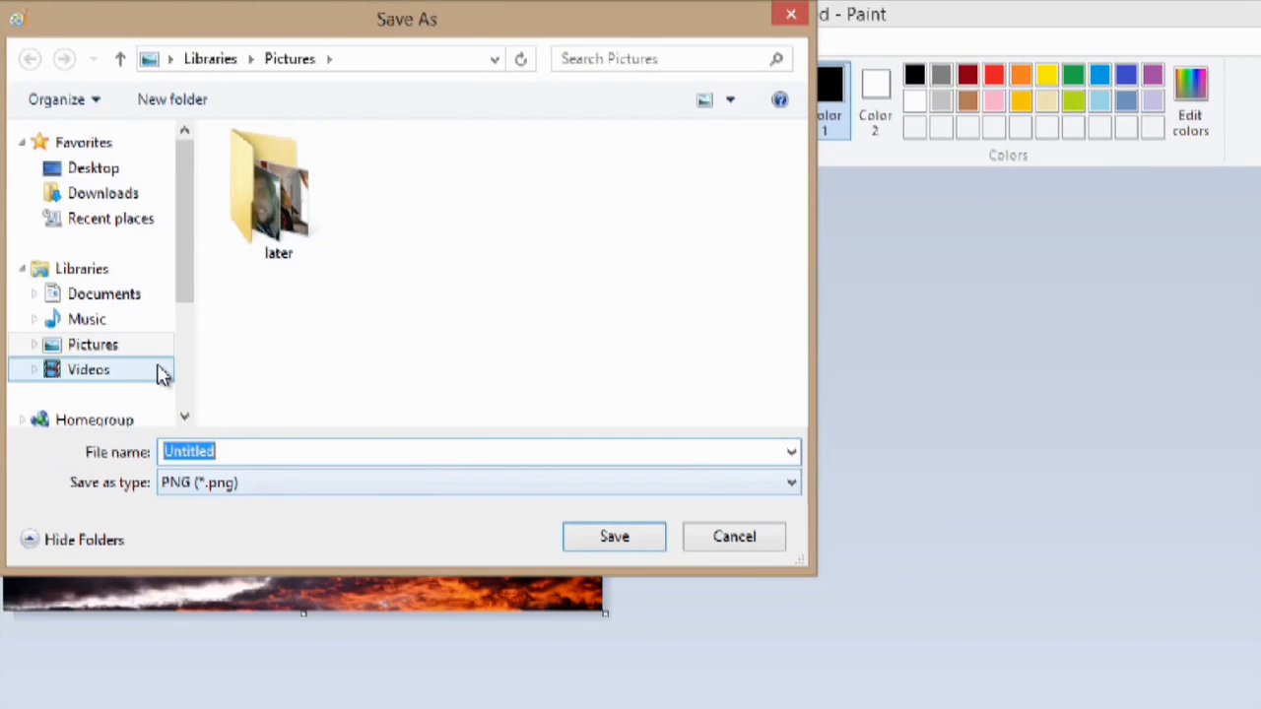
{"action": "left_click", "coordinate": [93, 167]}
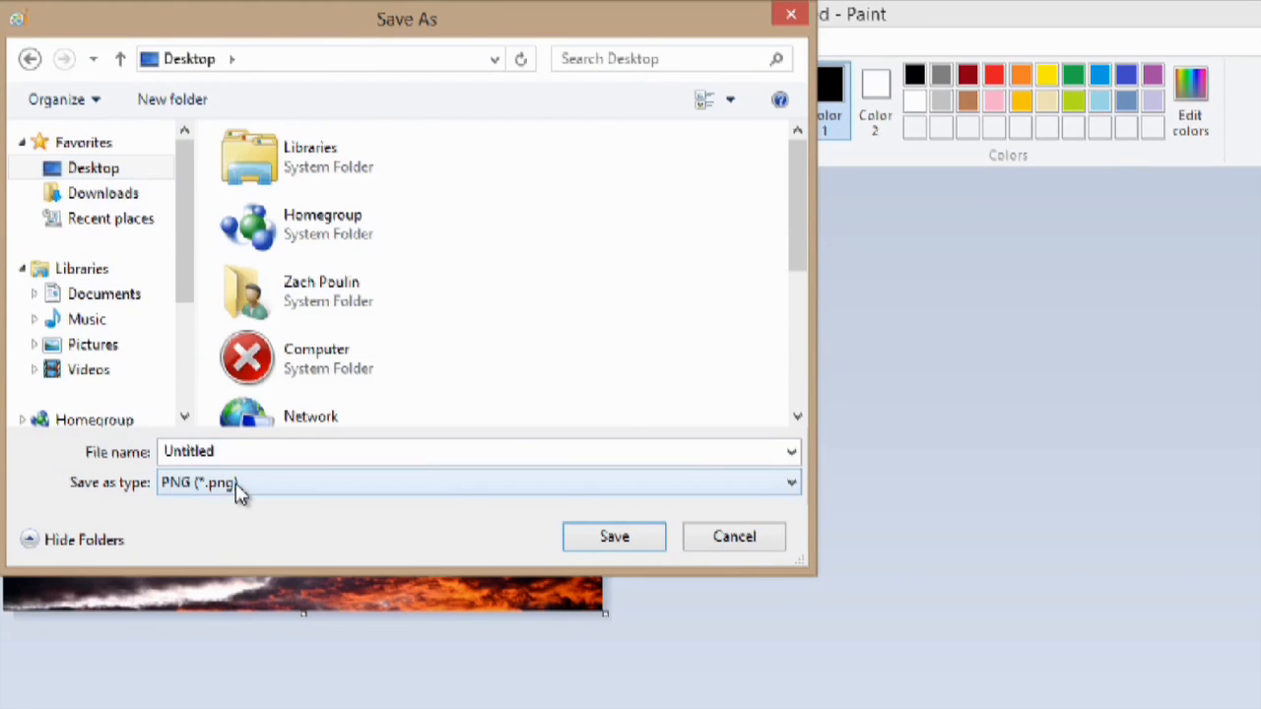
{"action": "left_click", "coordinate": [788, 481]}
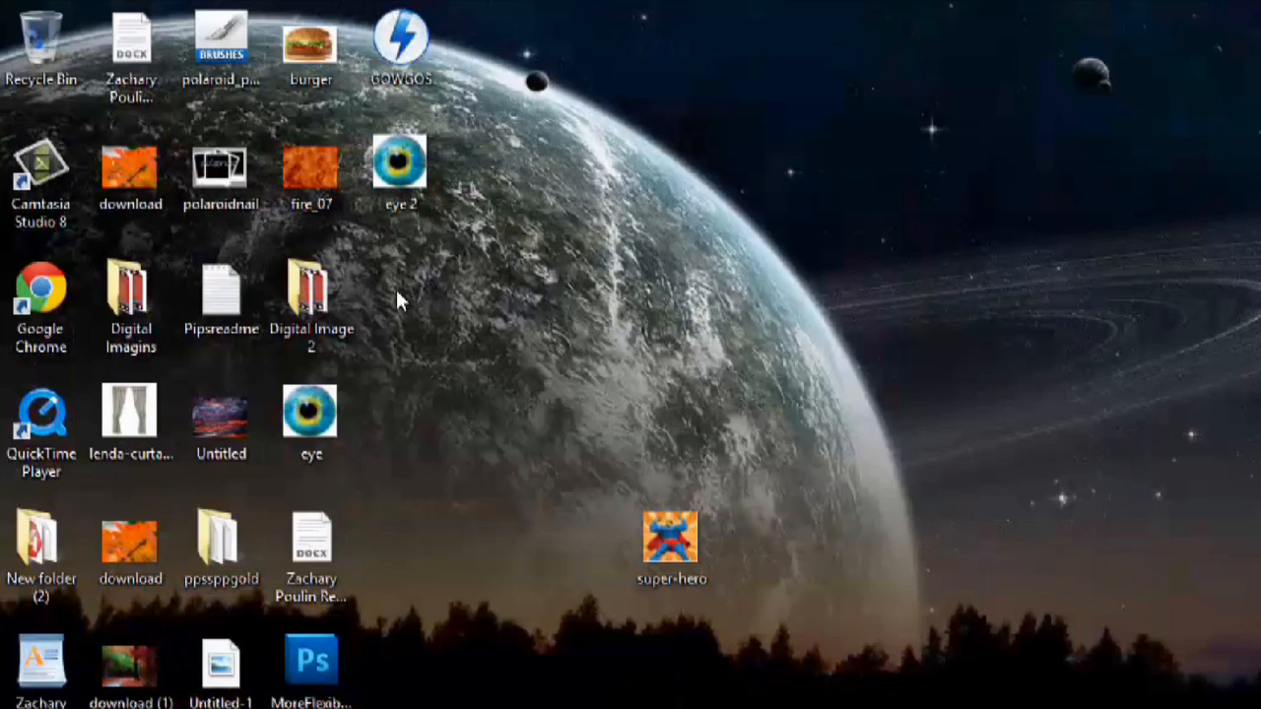
{"action": "left_click", "coordinate": [221, 424]}
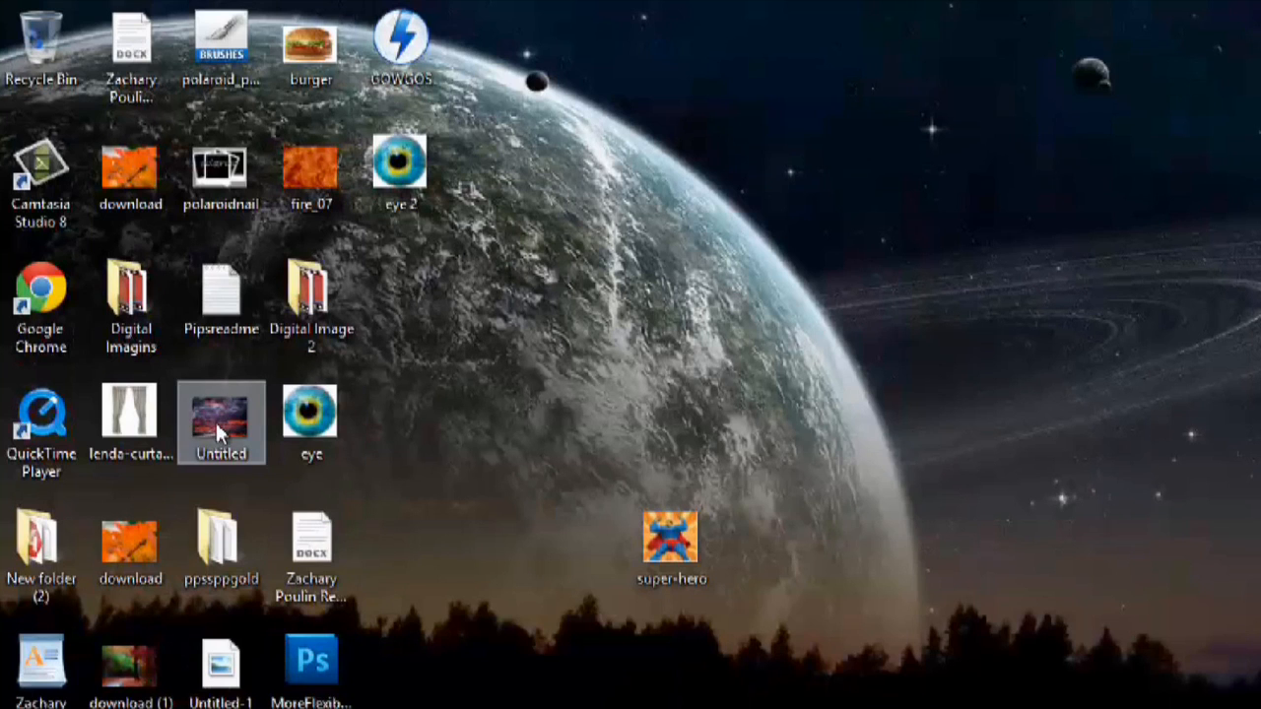